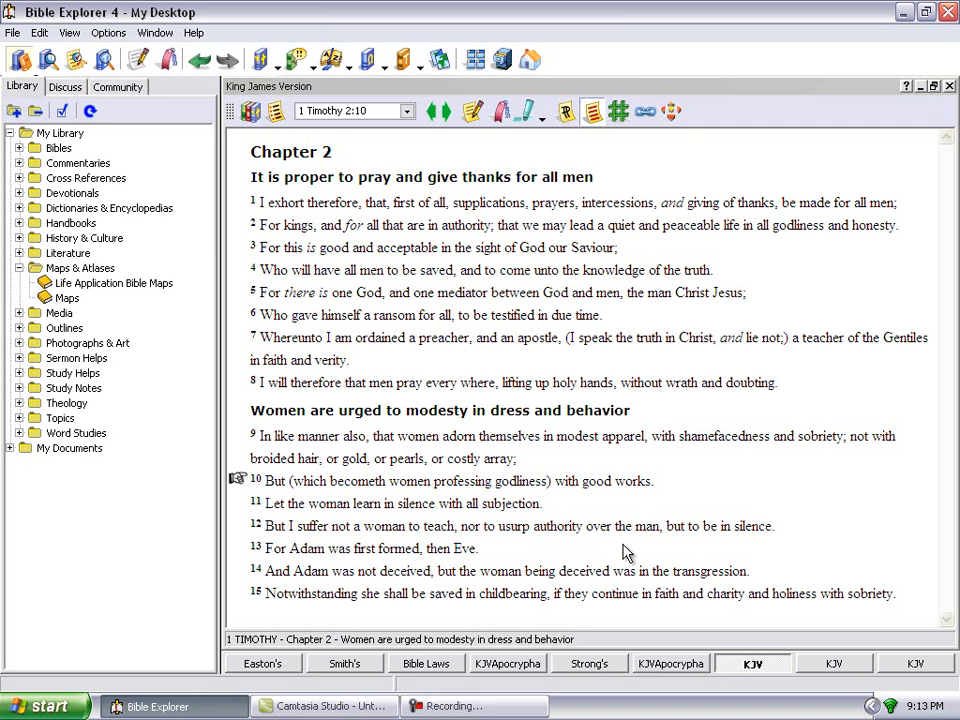
mouse_move(780, 536)
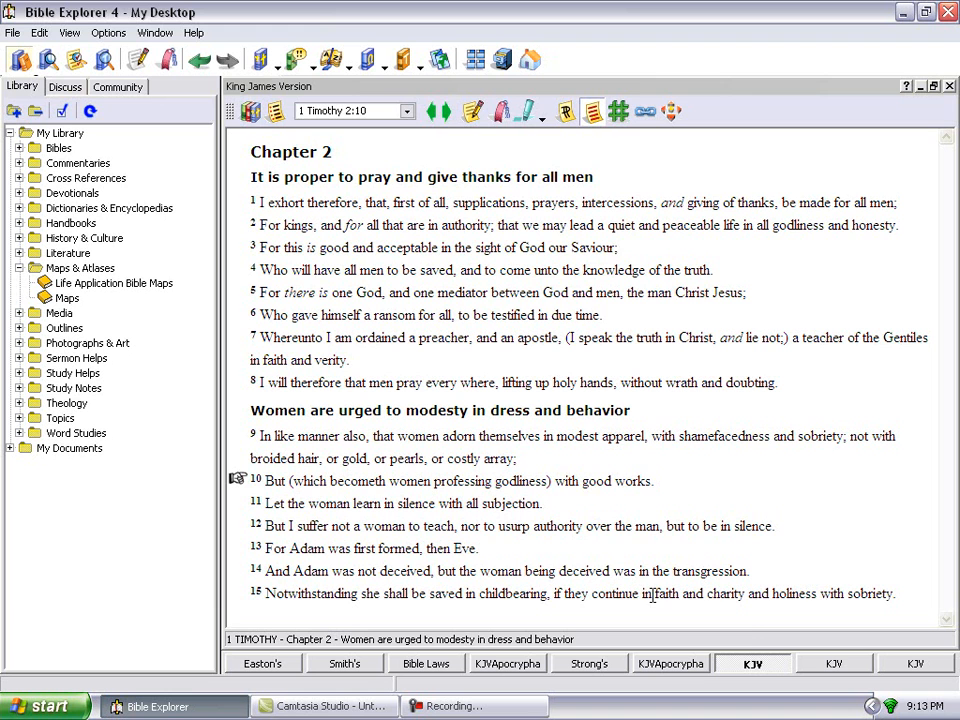
mouse_move(695, 670)
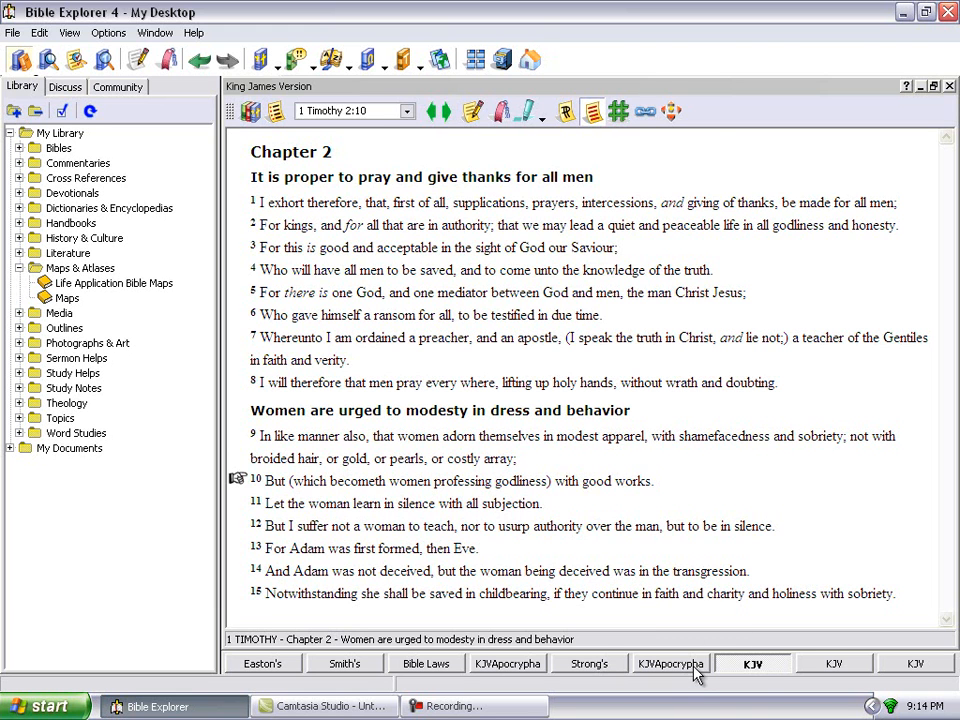
Switch to the KJV Apocrypha and begin entering the Sirach 25 reference.
left_click(669, 663)
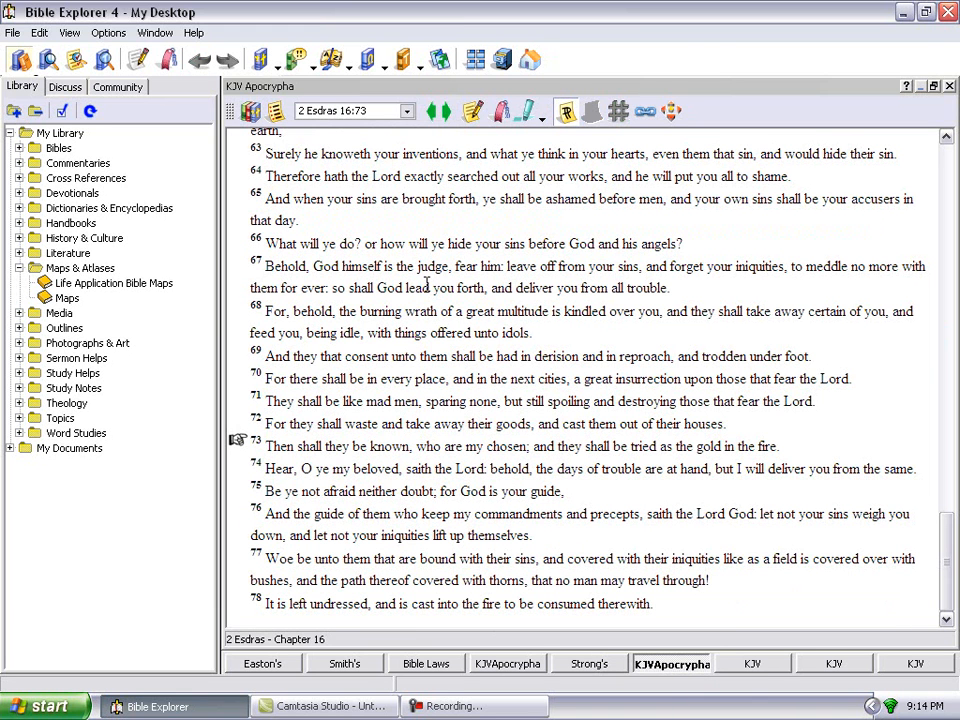
left_click(350, 110)
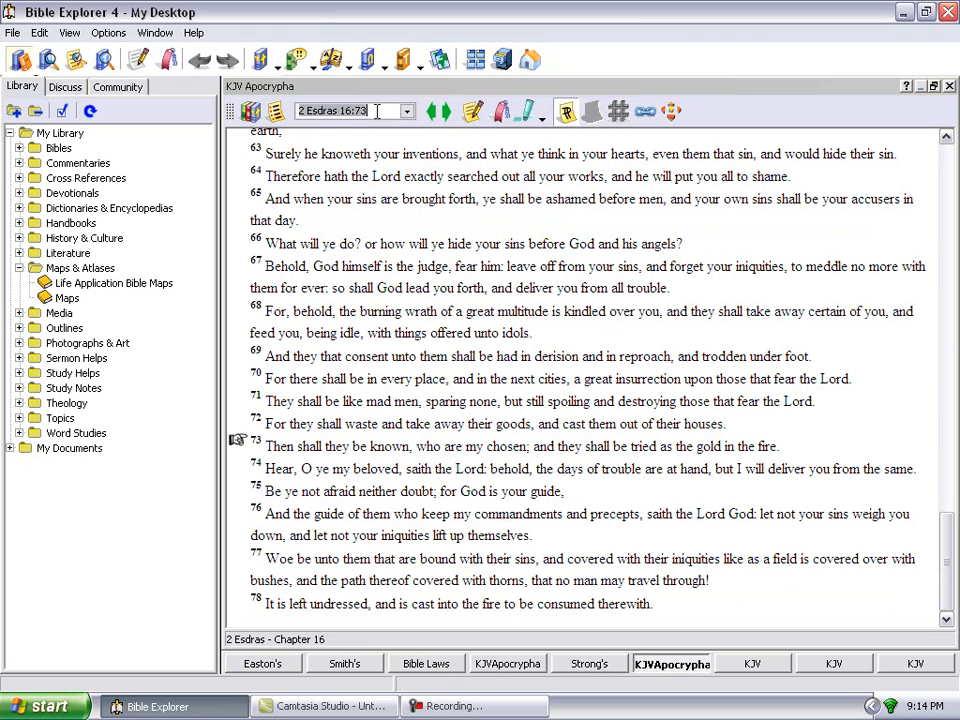
type("sirach 25")
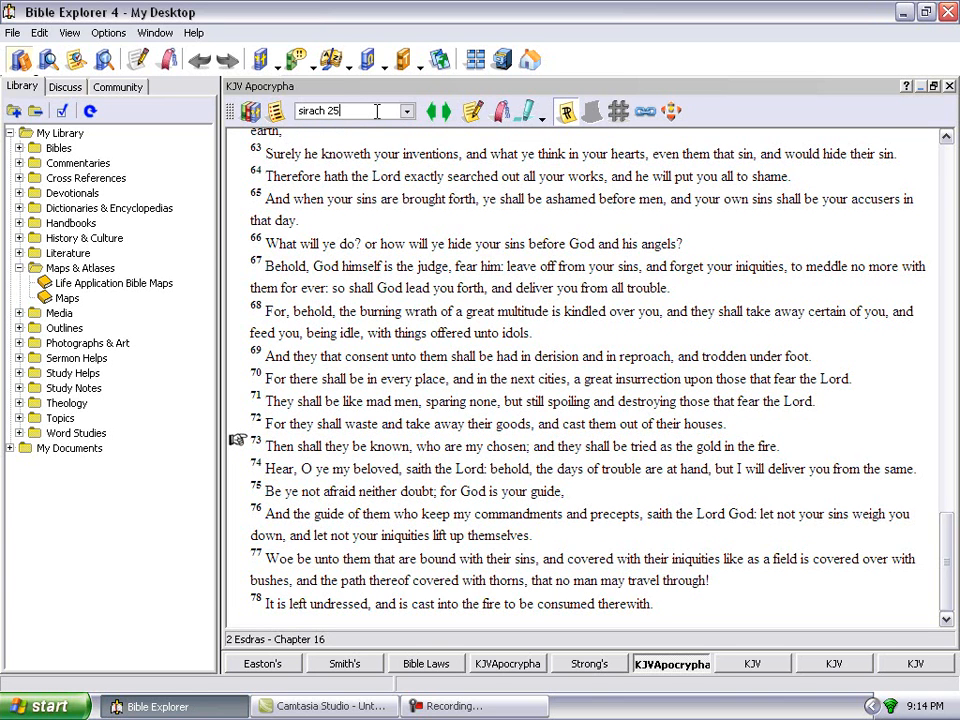
type(":")
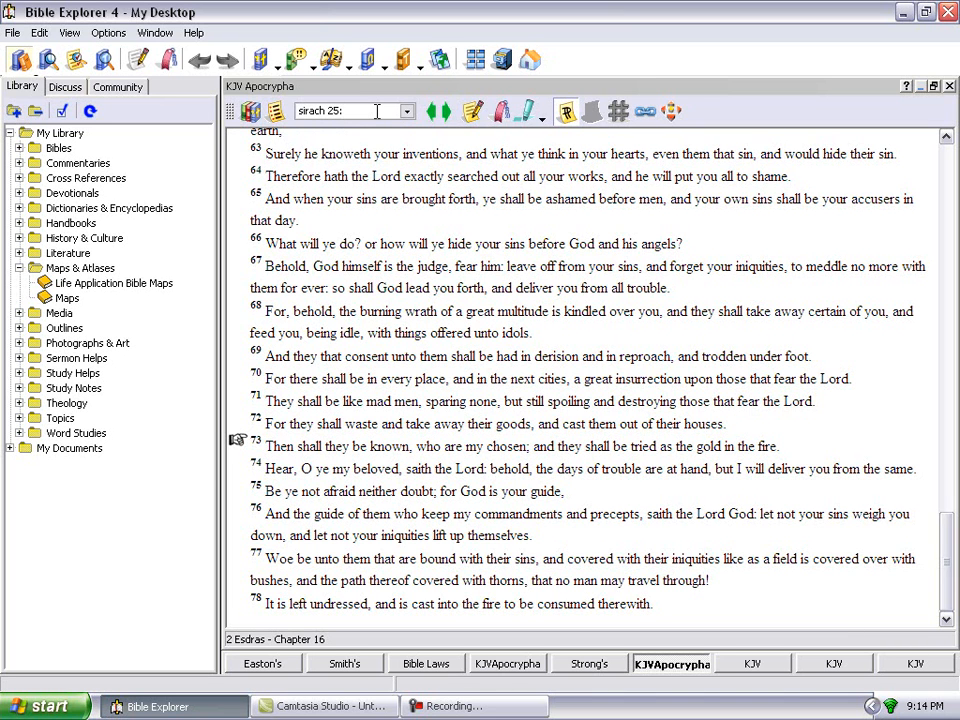
Go to Sirach 25:24 in Ecclesiasticus chapter 25 of the KJV Apocrypha.
left_click(350, 111)
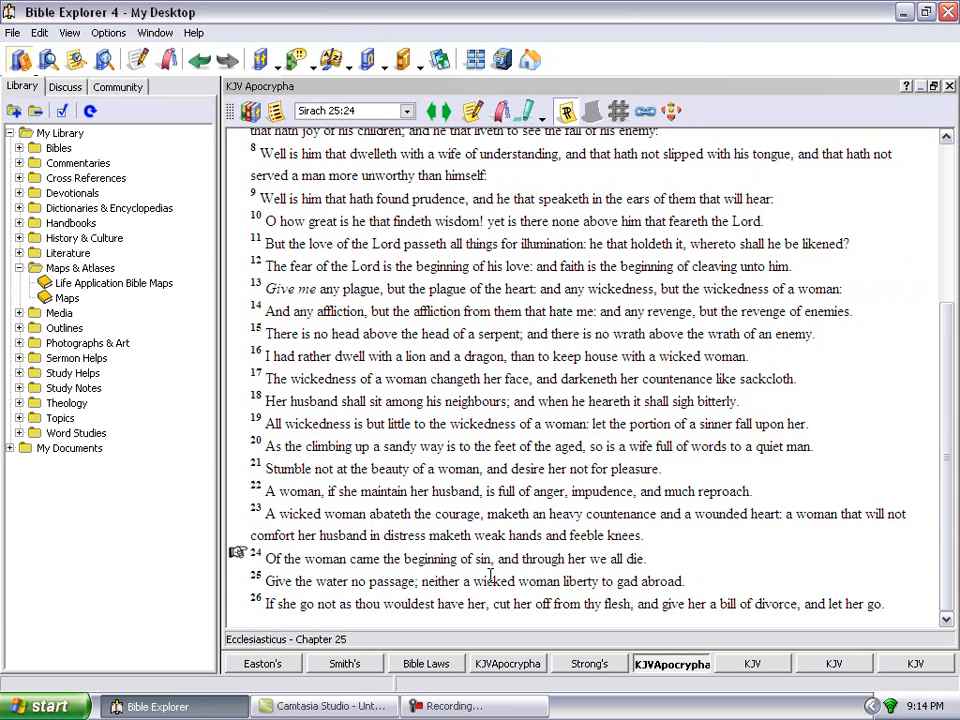
mouse_move(657, 575)
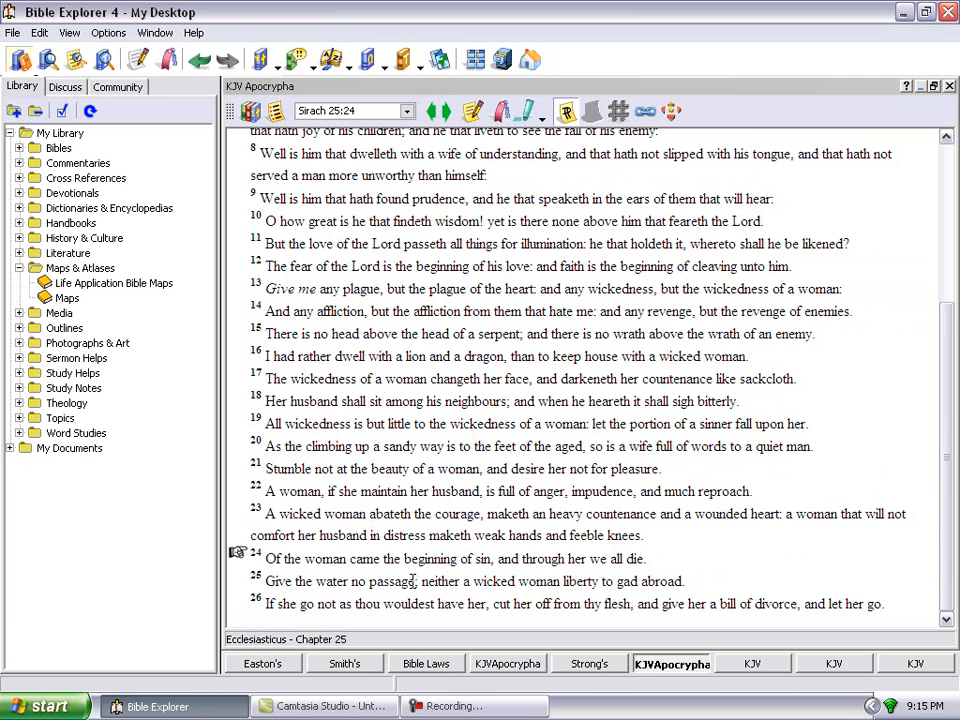
mouse_move(475, 420)
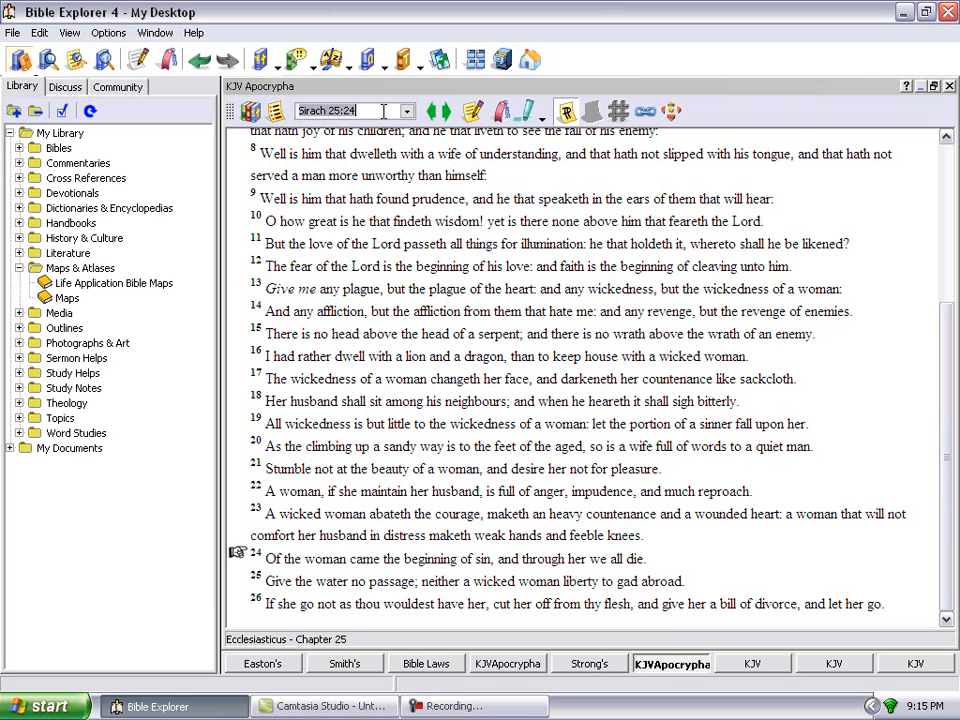
mouse_move(920, 89)
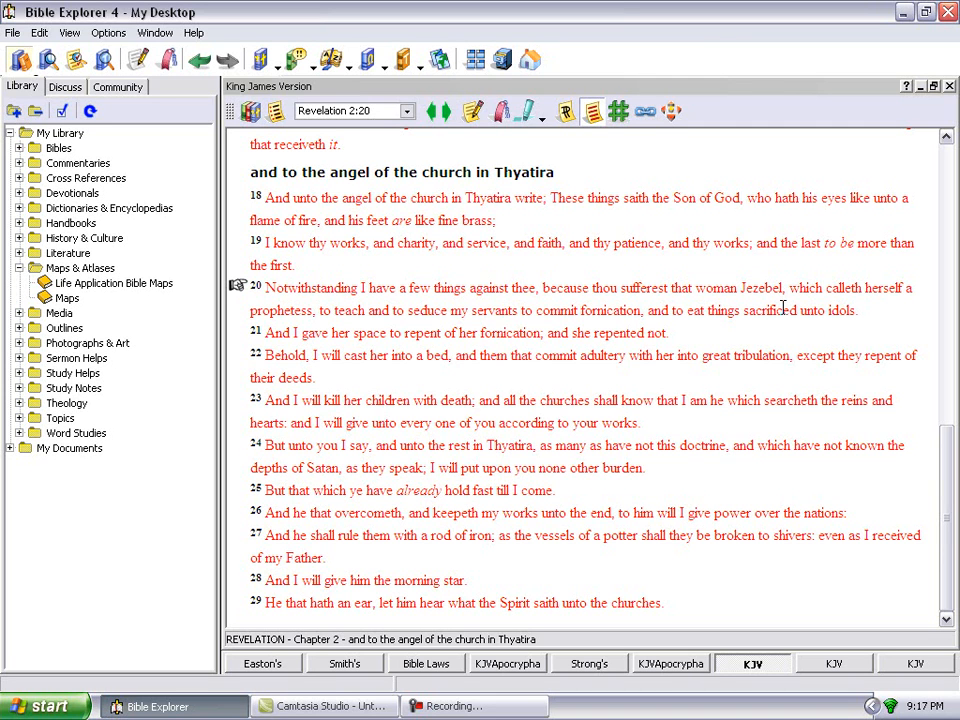
mouse_move(440, 295)
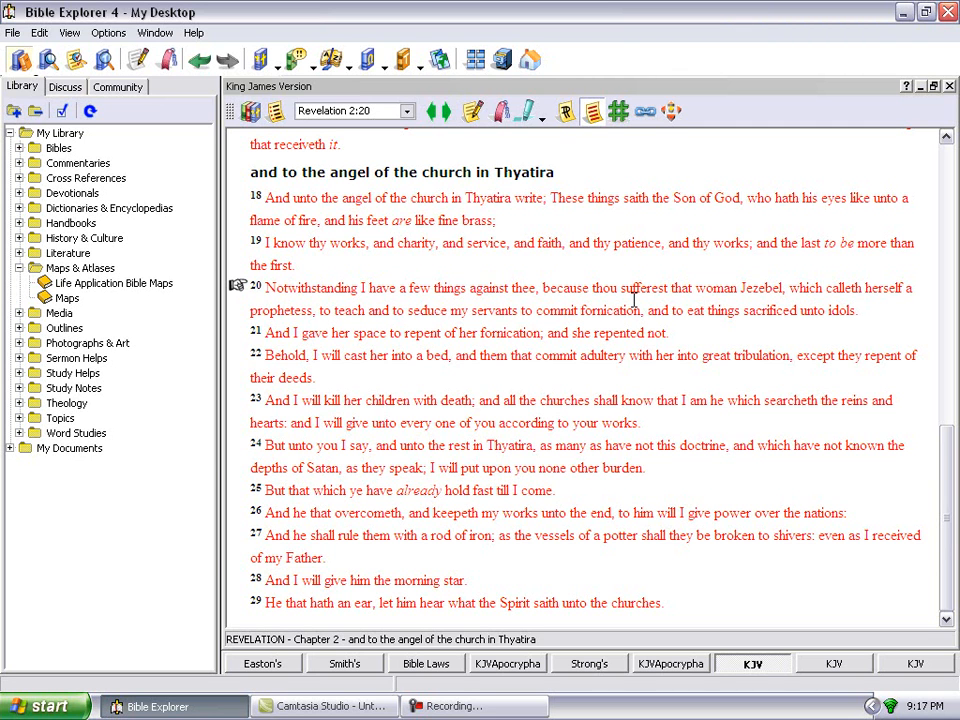
mouse_move(792, 310)
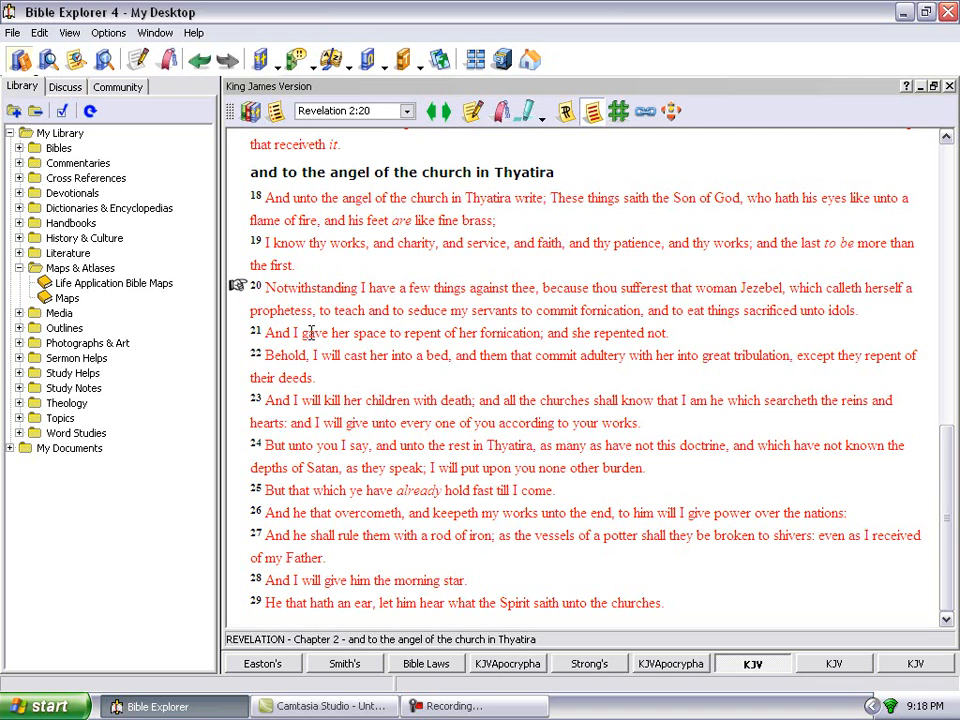
mouse_move(393, 338)
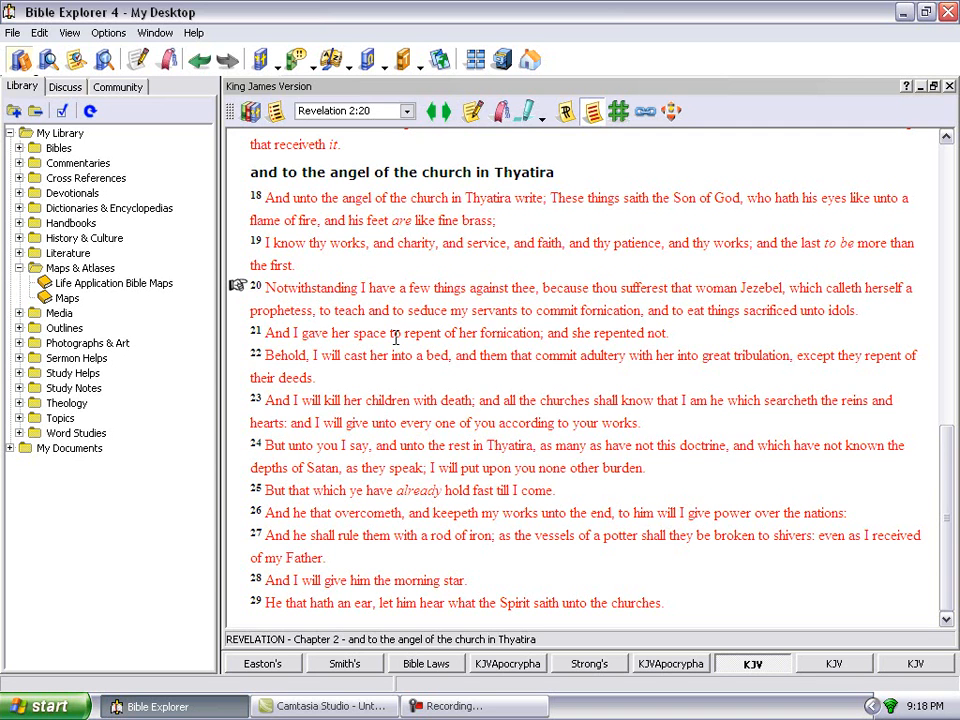
mouse_move(480, 332)
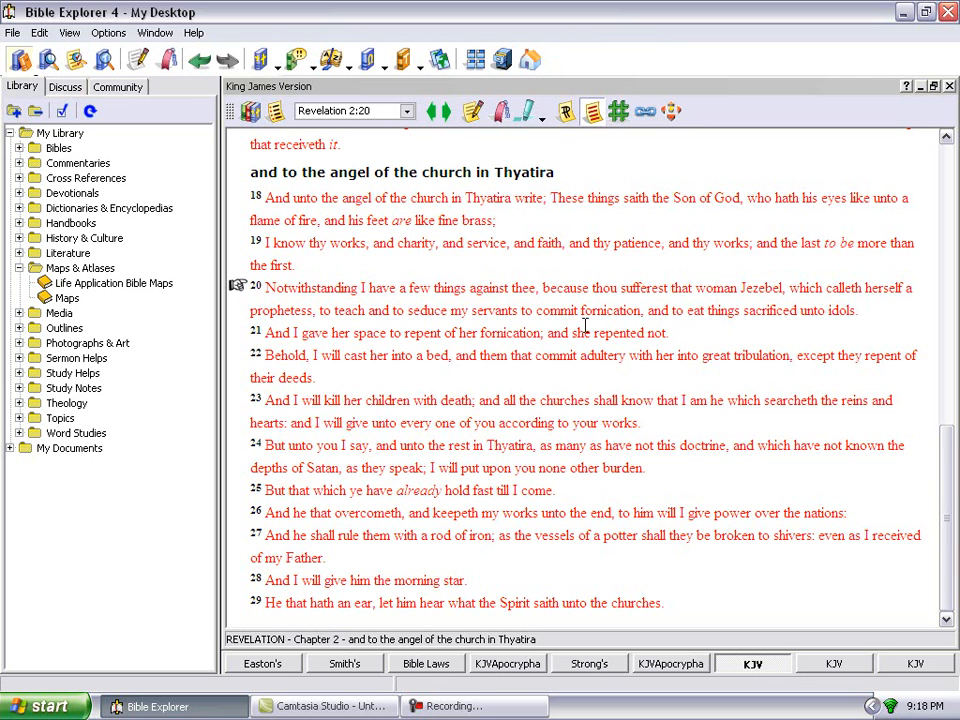
mouse_move(716, 330)
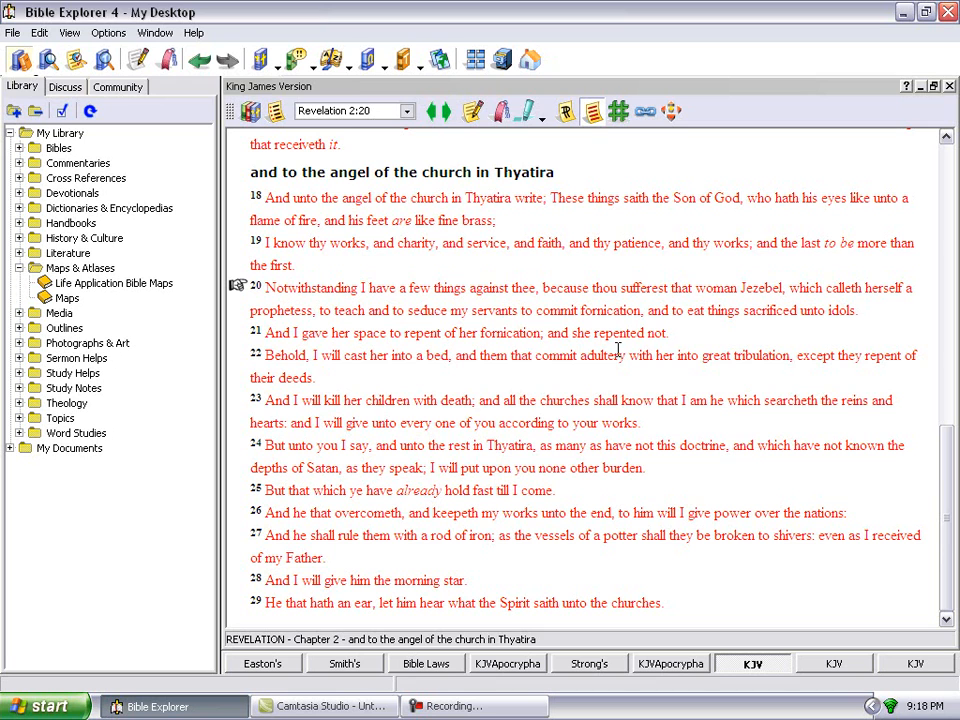
mouse_move(555, 360)
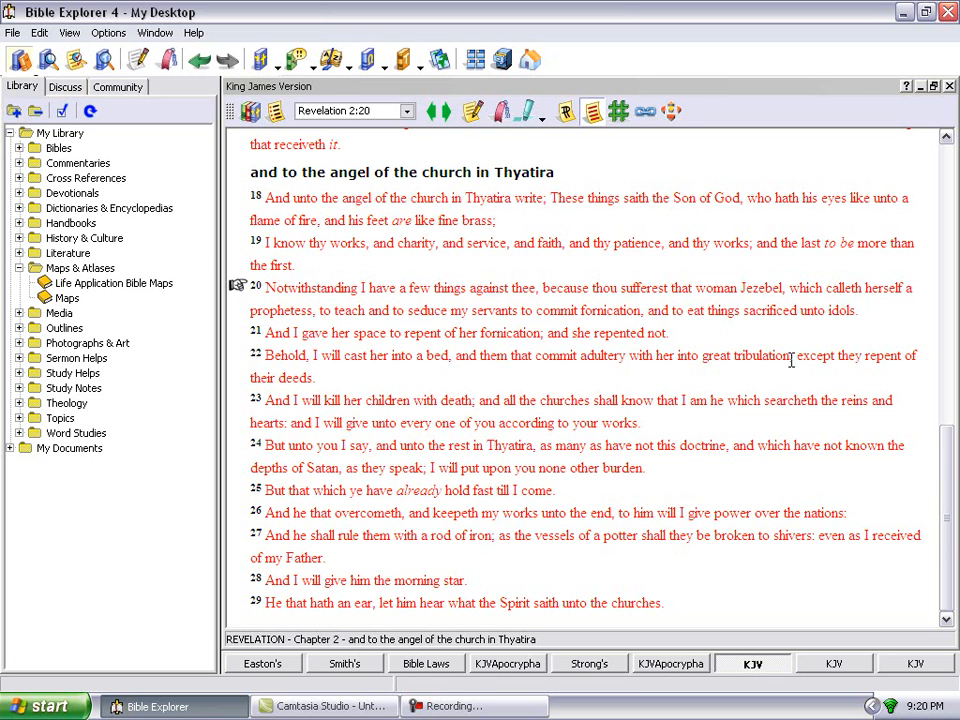
mouse_move(797, 393)
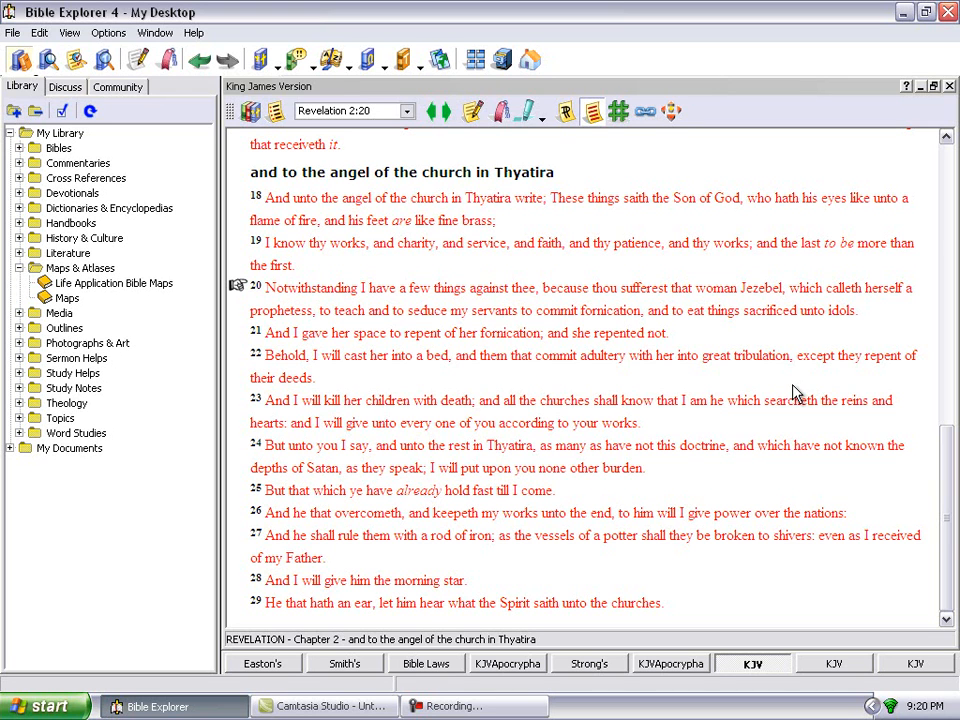
mouse_move(703, 357)
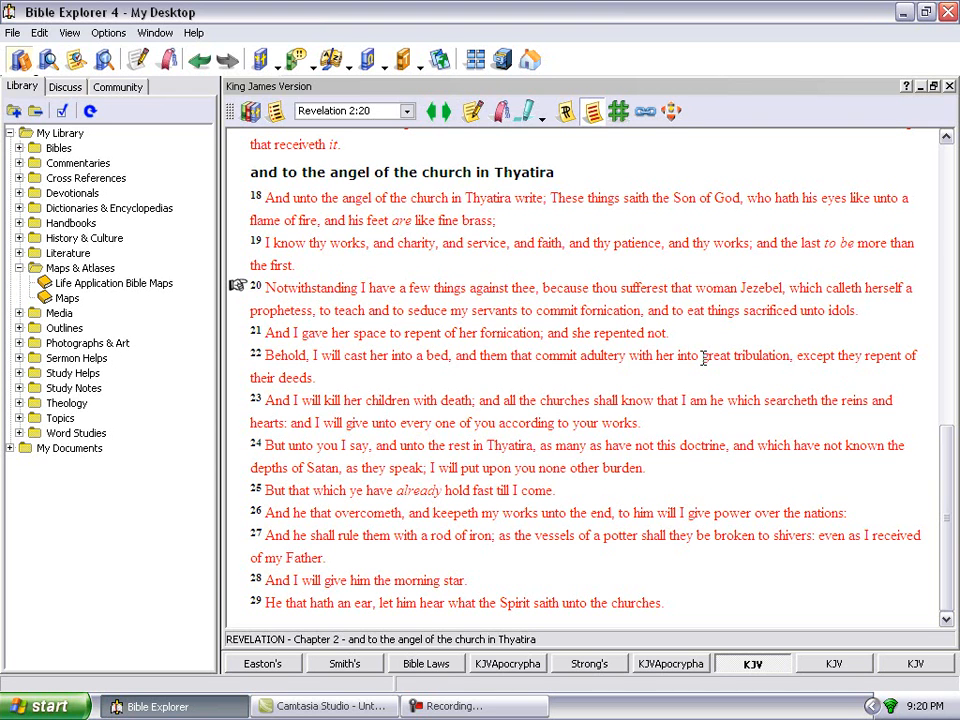
mouse_move(360, 390)
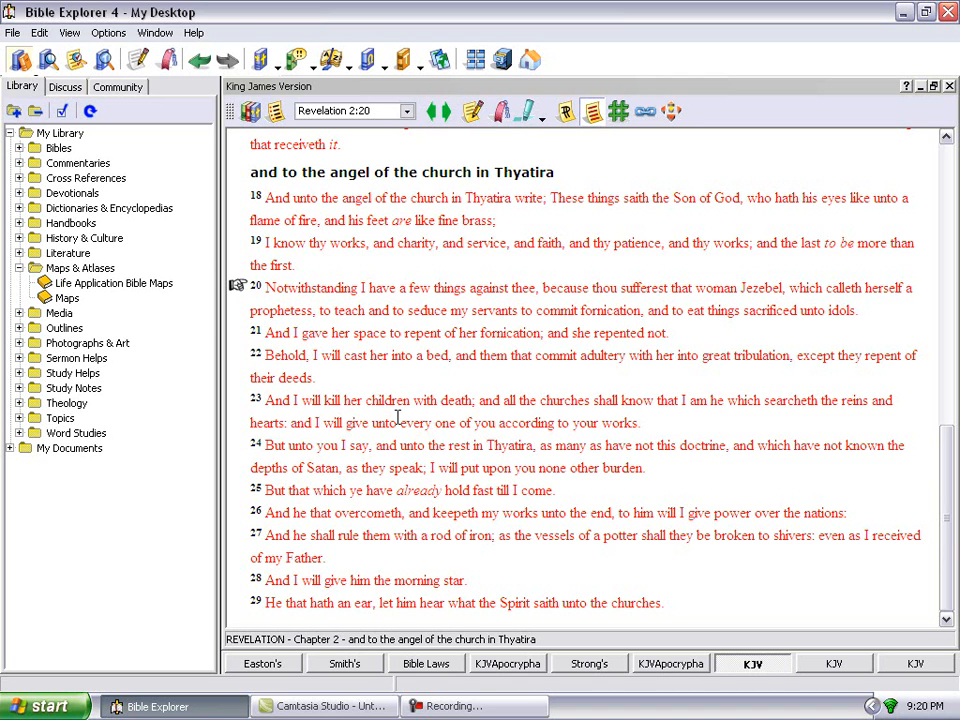
mouse_move(578, 428)
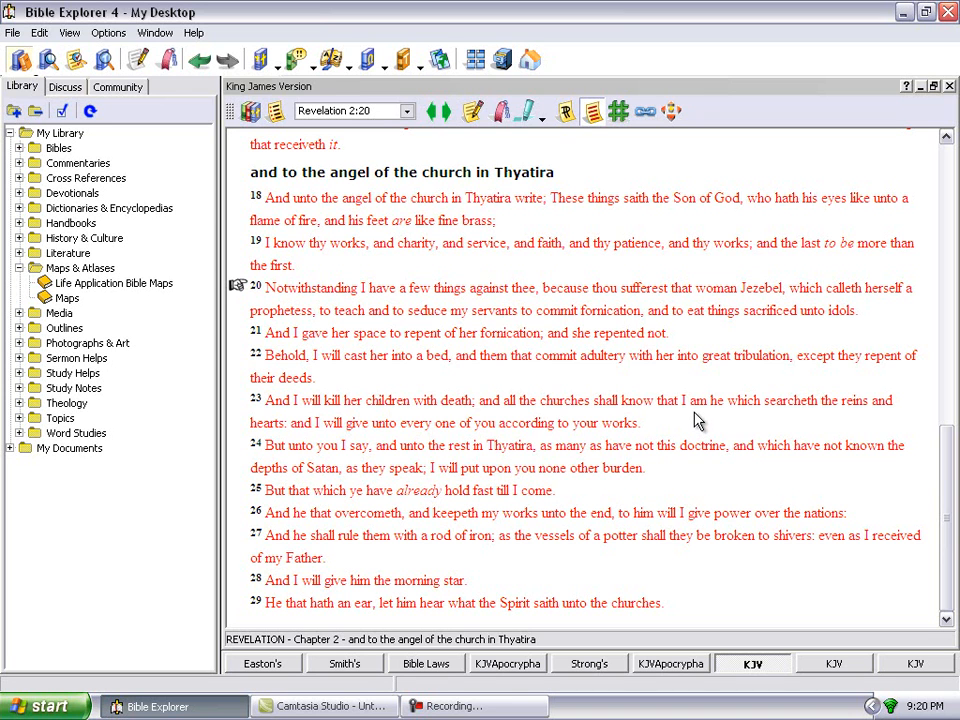
mouse_move(345, 445)
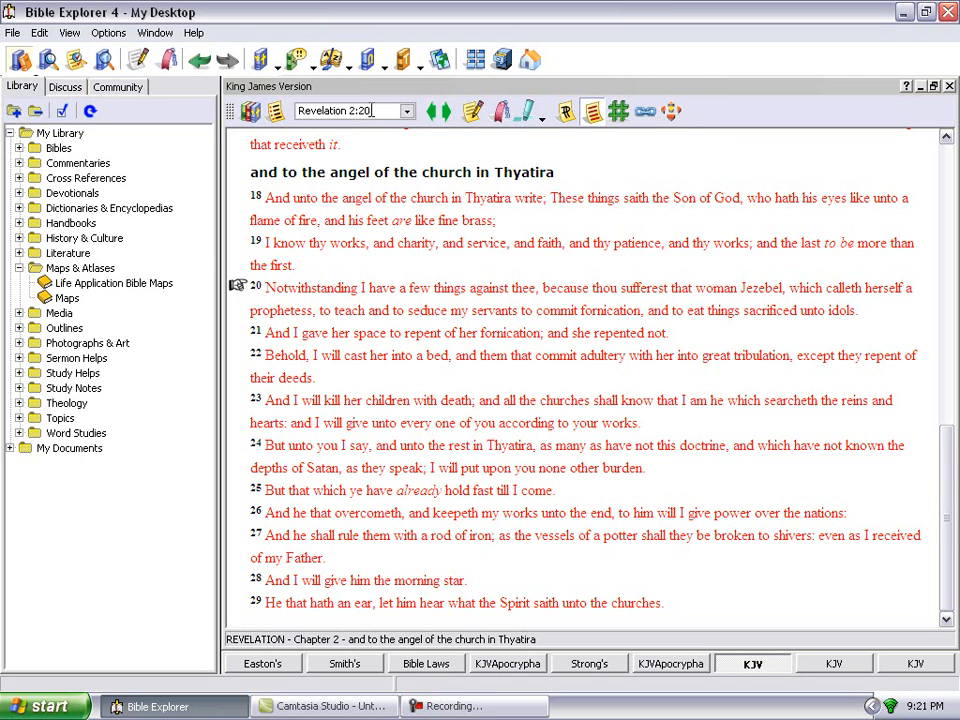
Go to Luke 19:27 in the King James Version and bring verse 27 into view.
type("luke 2")
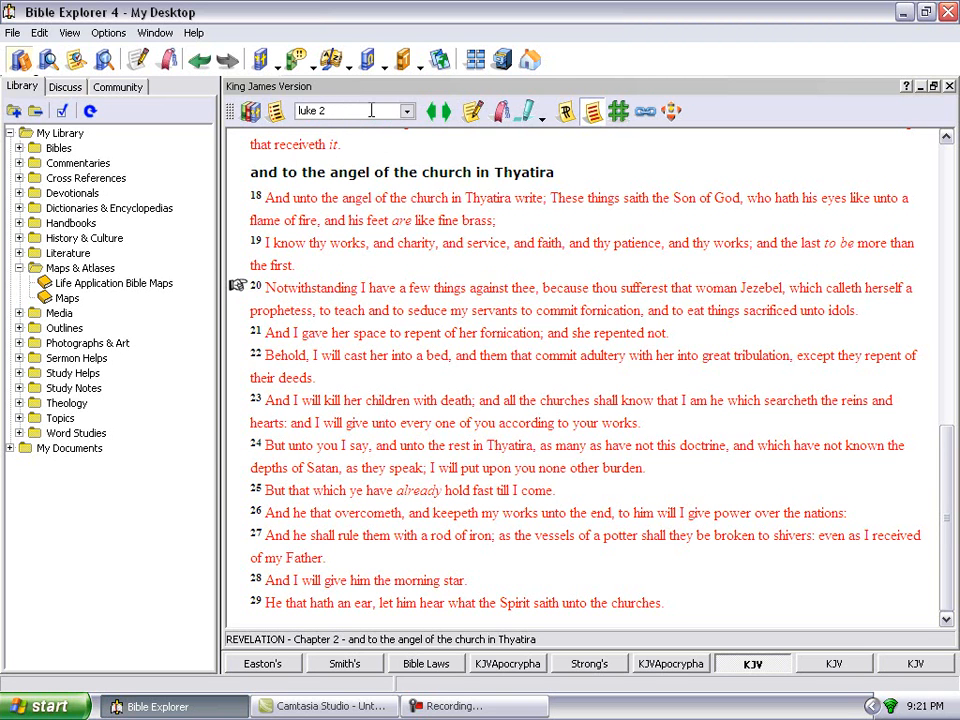
type("luke")
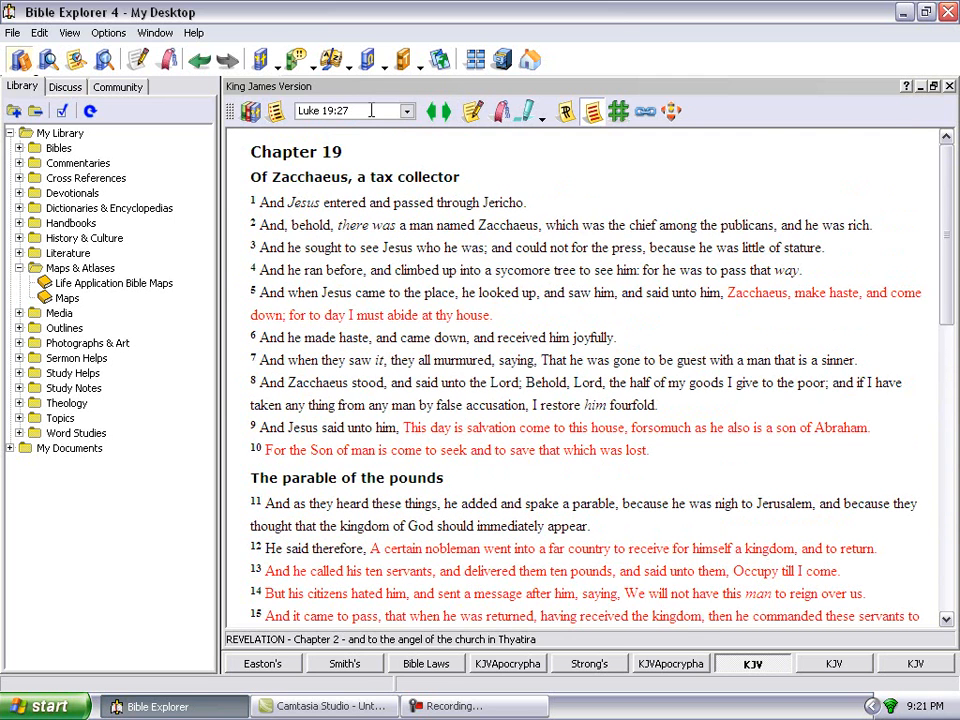
scroll("down", 3)
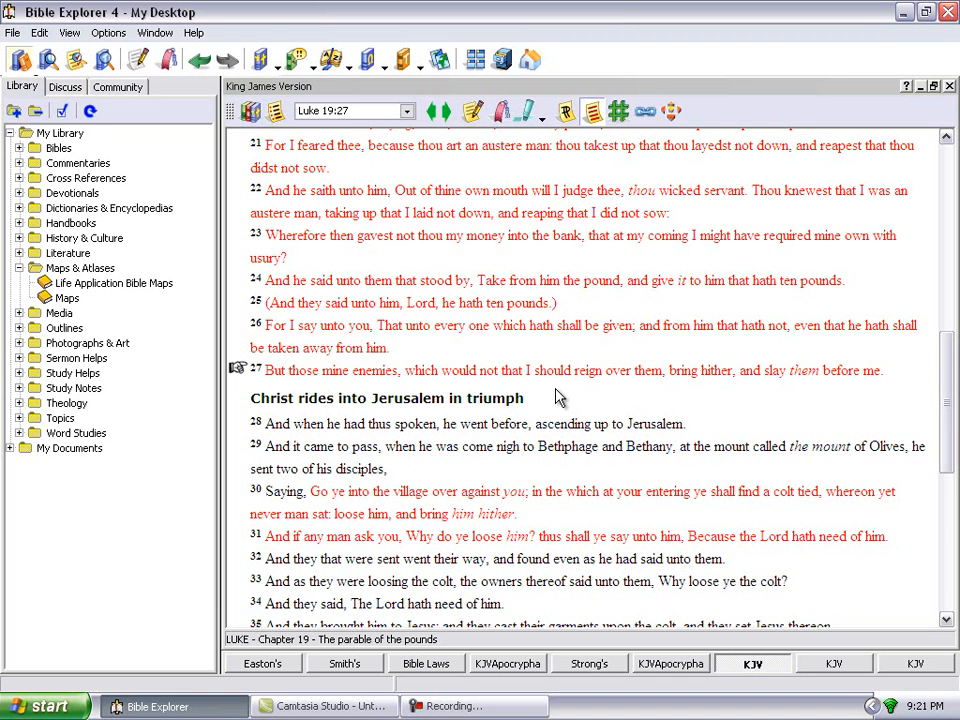
mouse_move(953, 99)
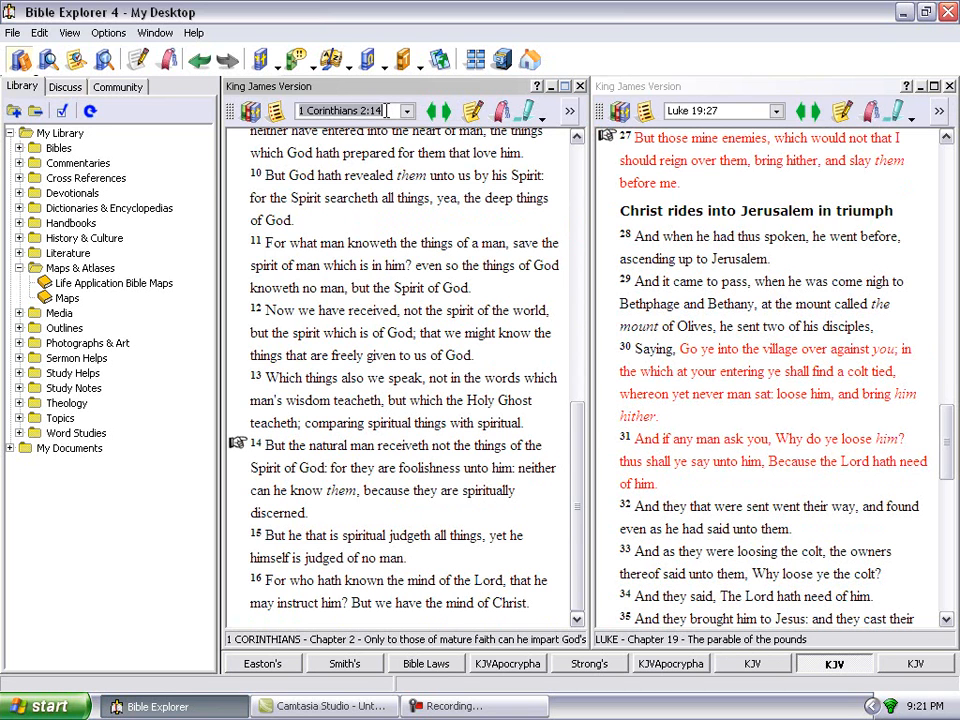
Go to Matthew 10:19, the passage on persecutions, in the King James Version.
type("matthew 10:")
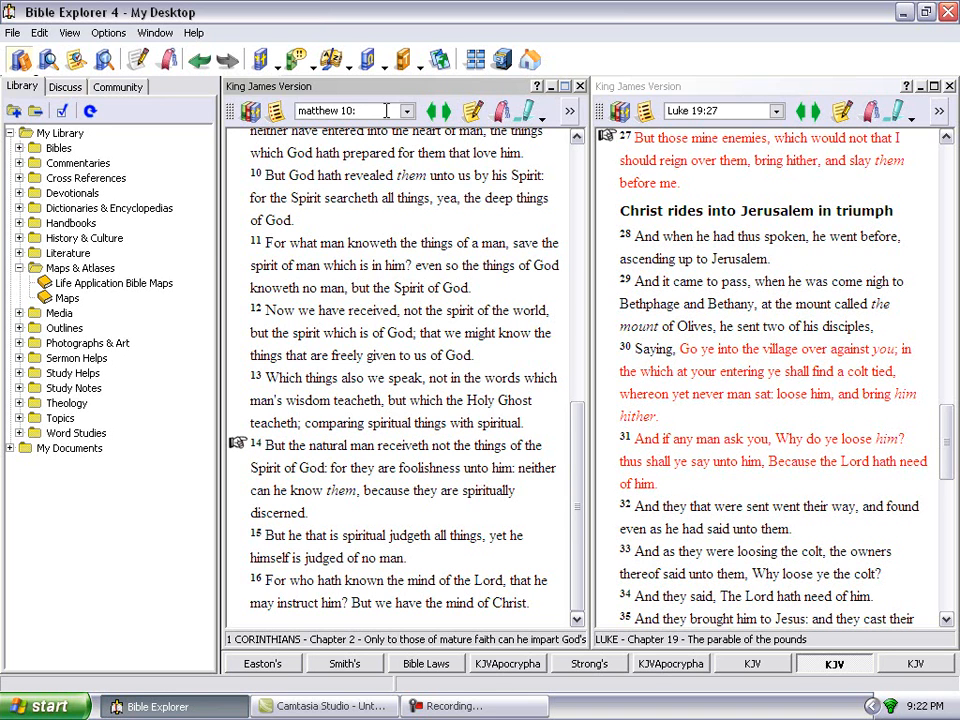
type("19")
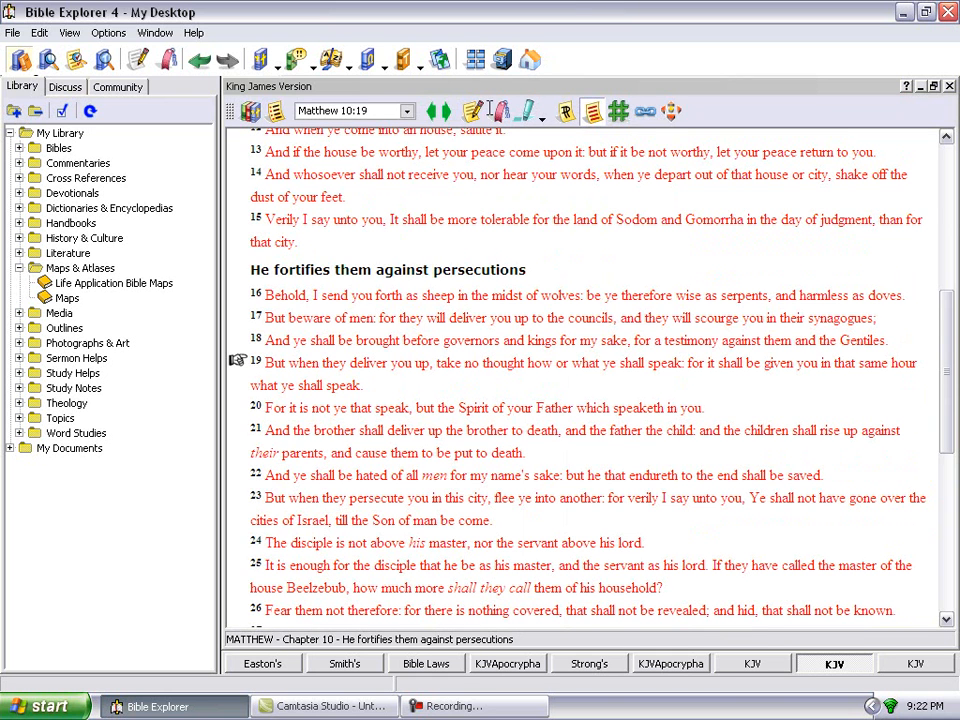
mouse_move(527, 385)
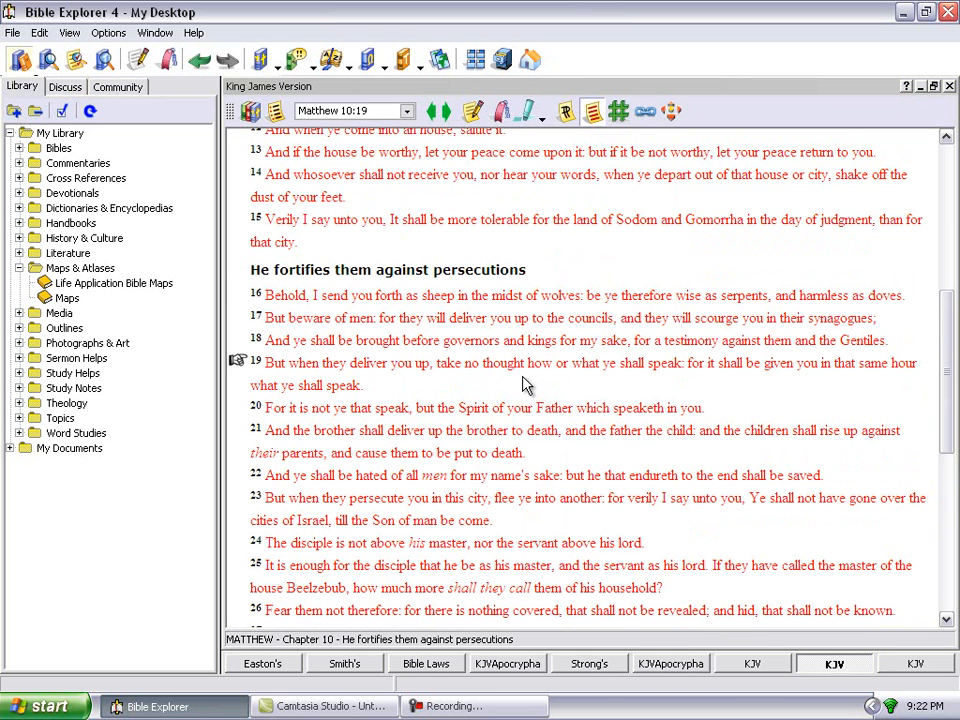
mouse_move(475, 370)
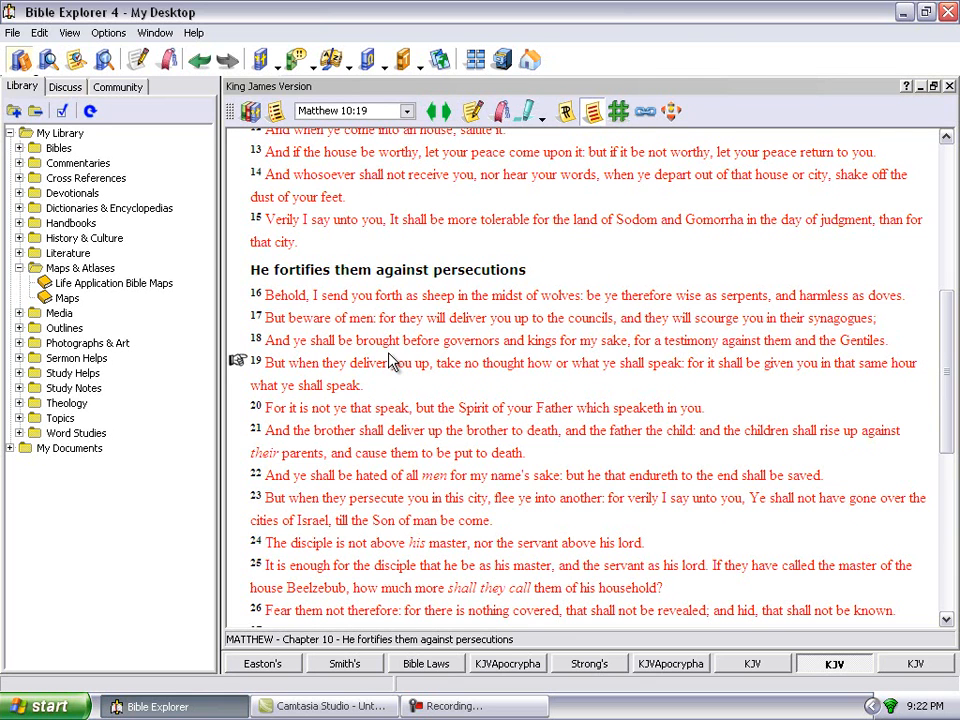
mouse_move(308, 428)
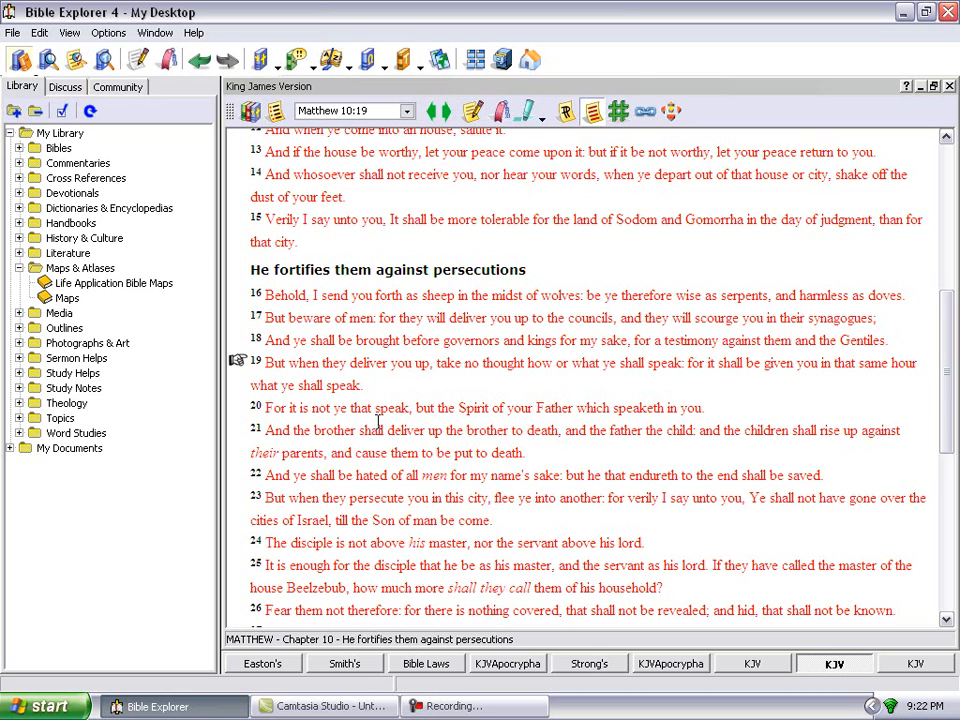
mouse_move(380, 426)
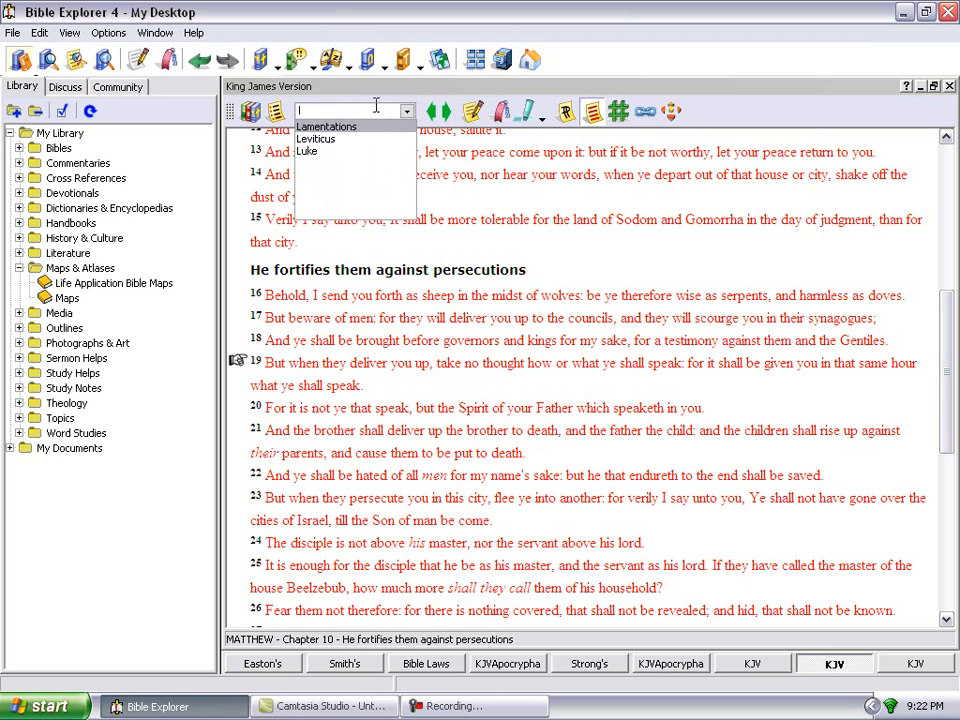
Go to Luke 10:16 in the King James Version with the verse marked in chapter 10.
type("luke")
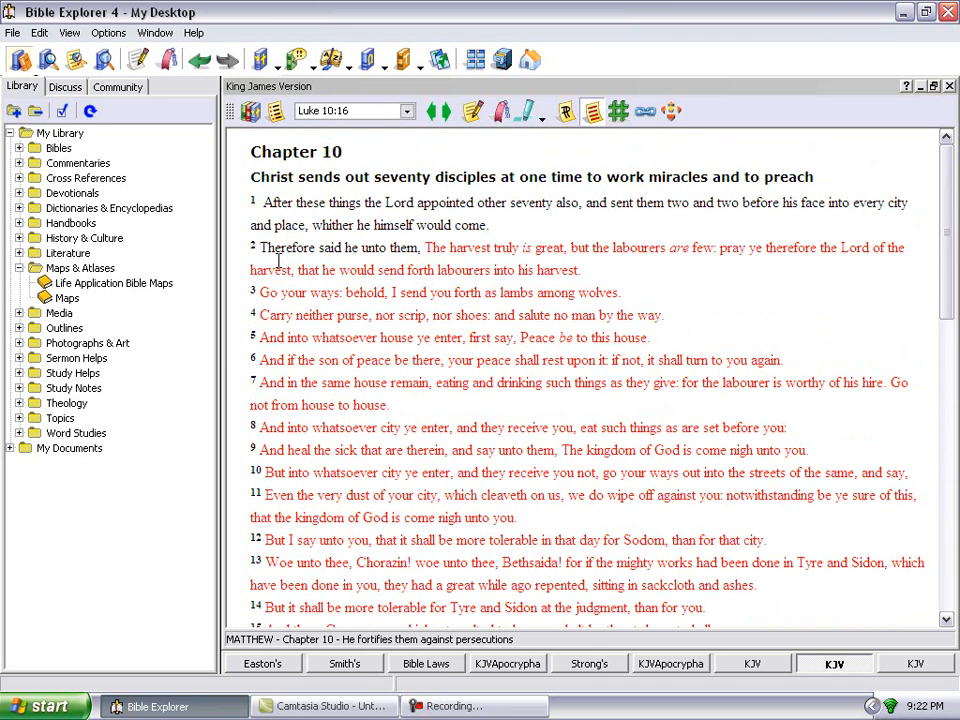
scroll("down", 3)
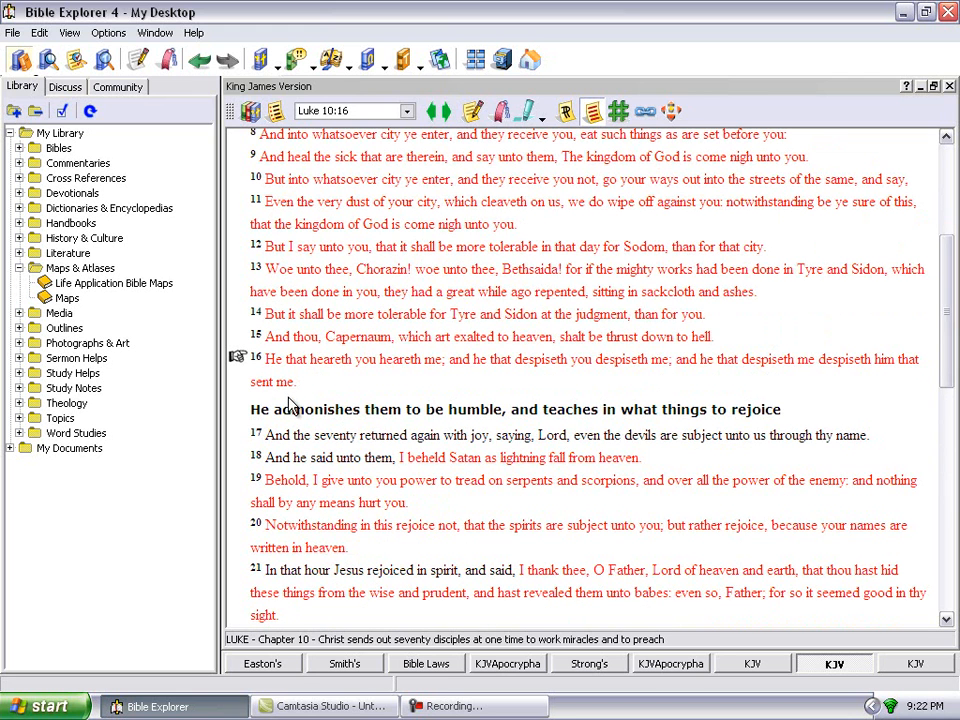
mouse_move(460, 393)
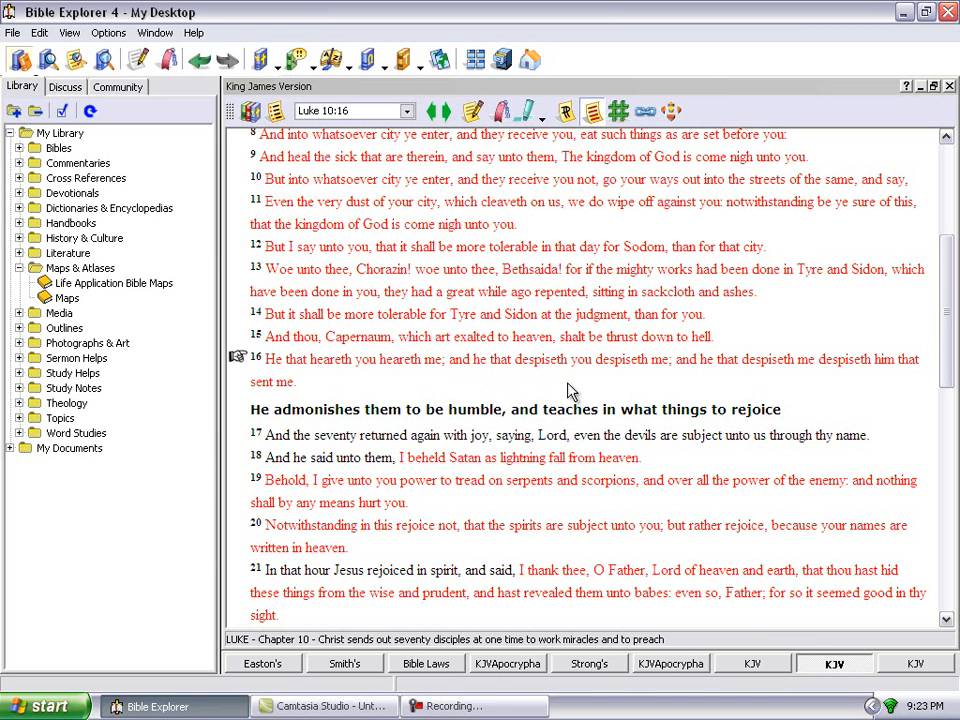
mouse_move(615, 390)
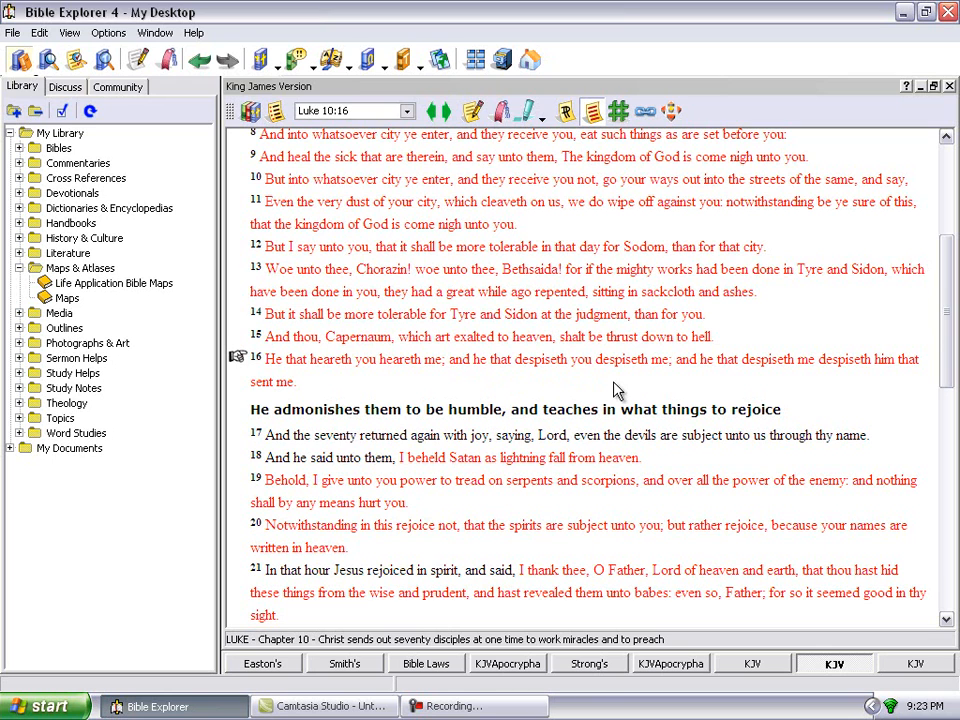
mouse_move(687, 383)
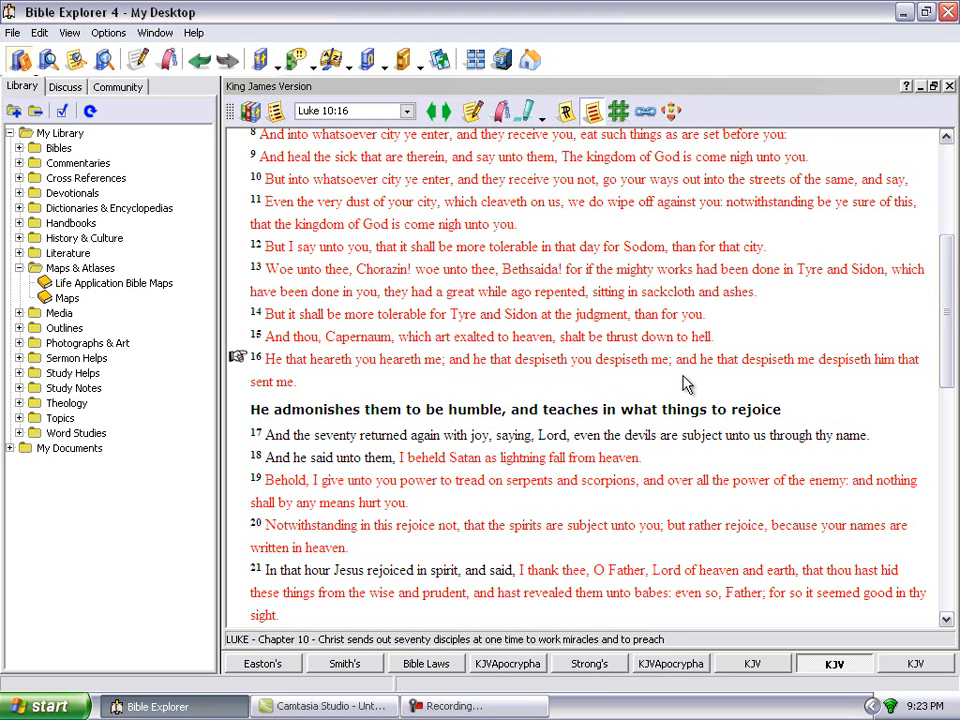
mouse_move(678, 385)
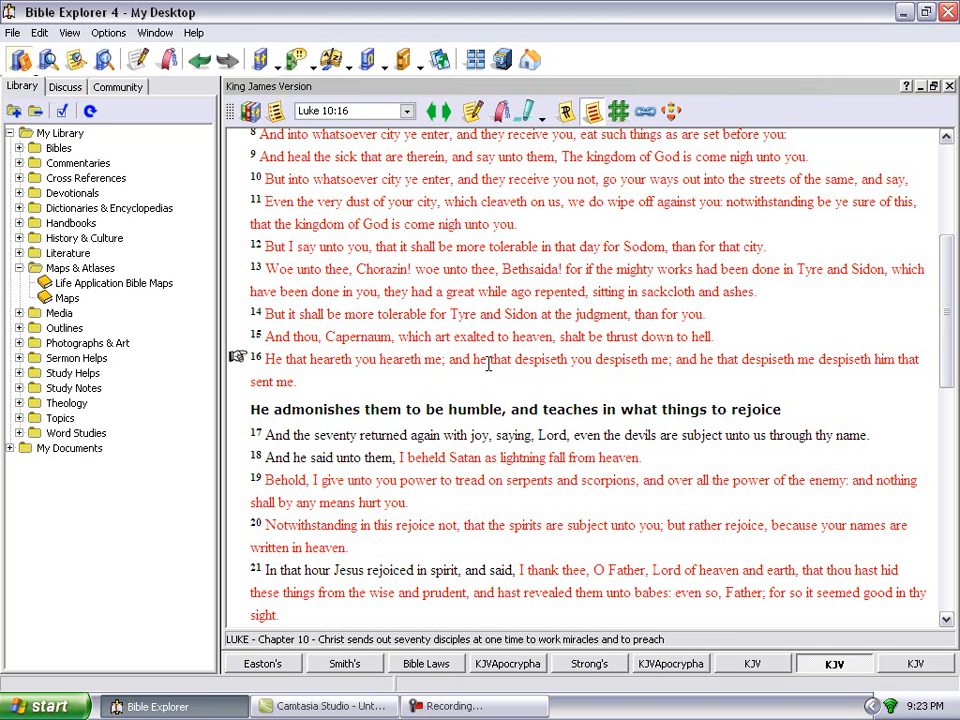
mouse_move(710, 392)
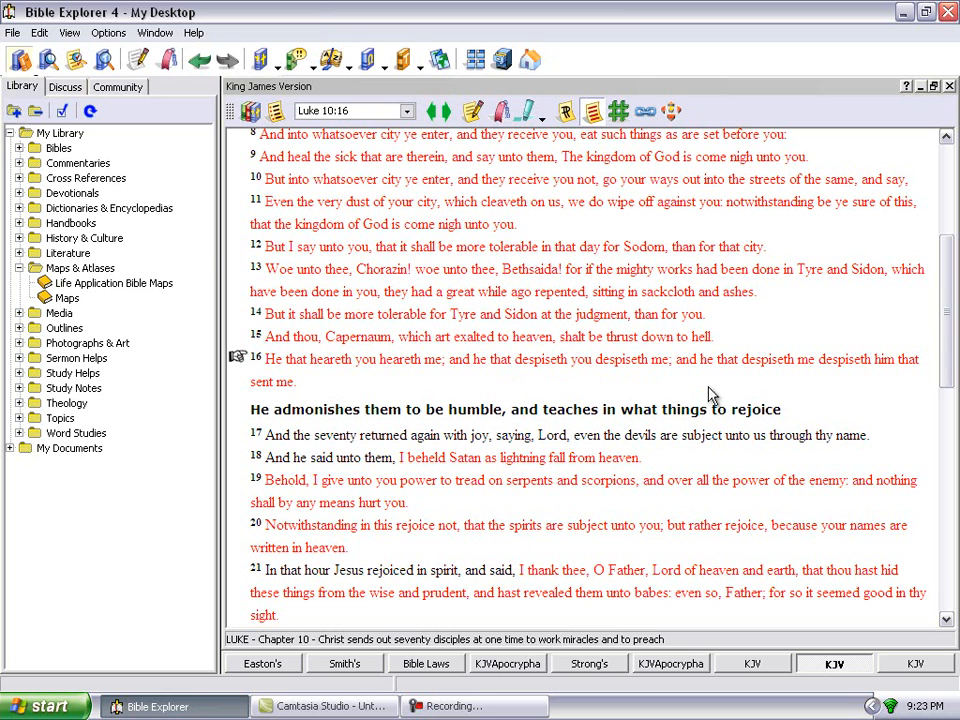
mouse_move(825, 390)
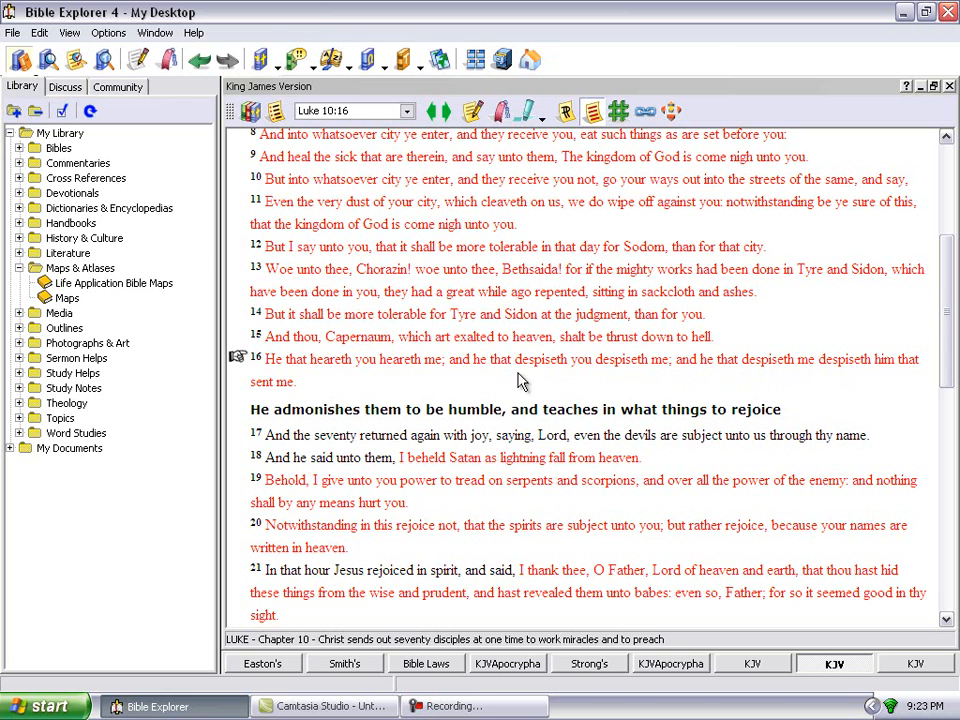
mouse_move(392, 408)
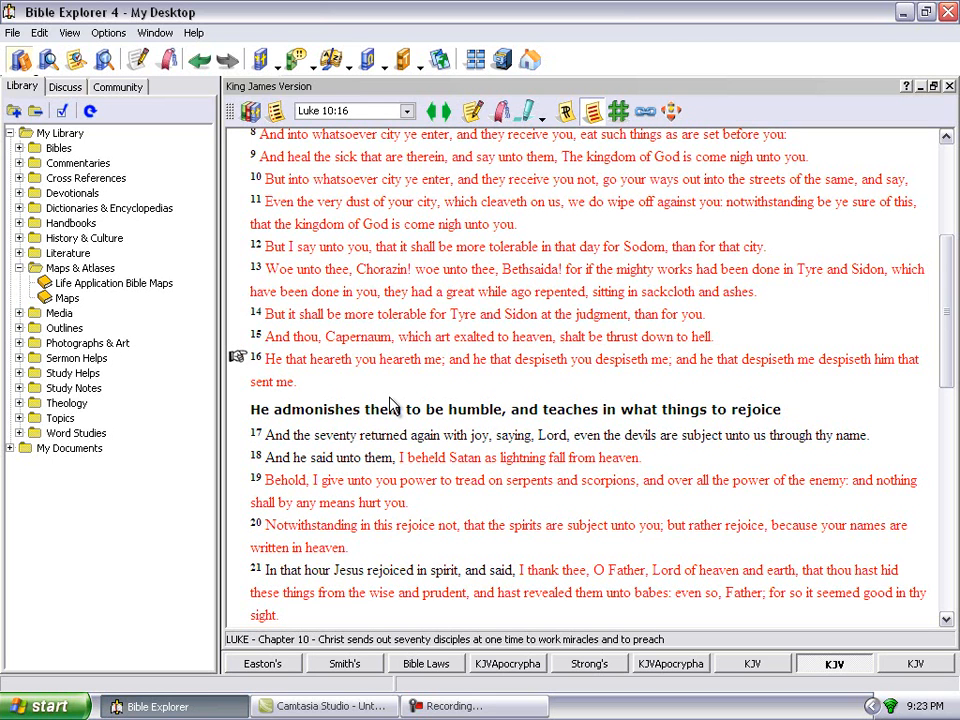
mouse_move(917, 103)
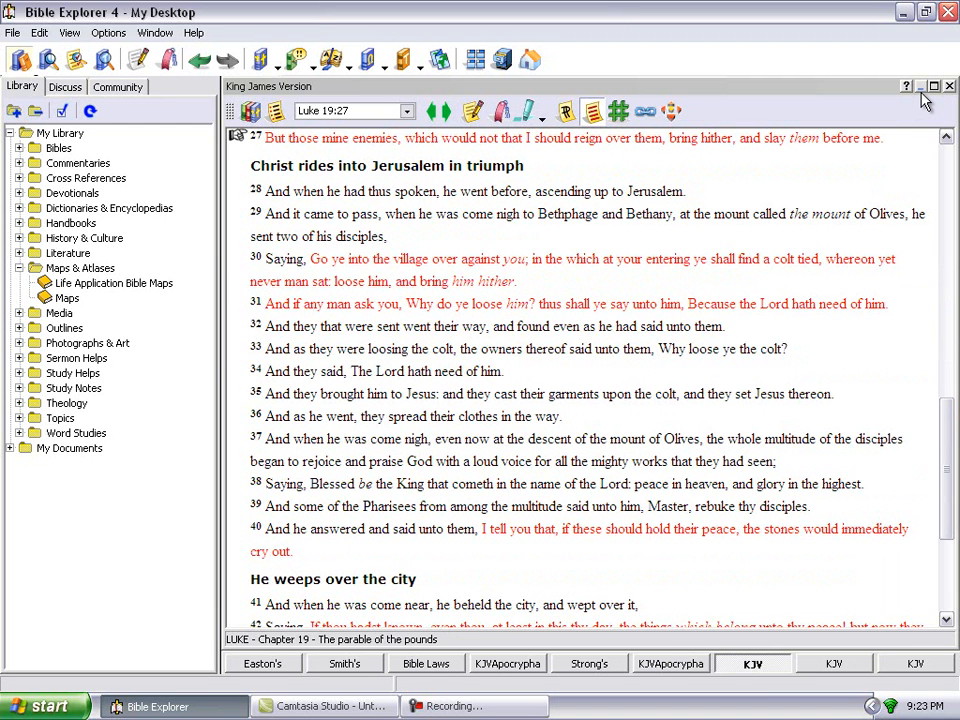
mouse_move(793, 256)
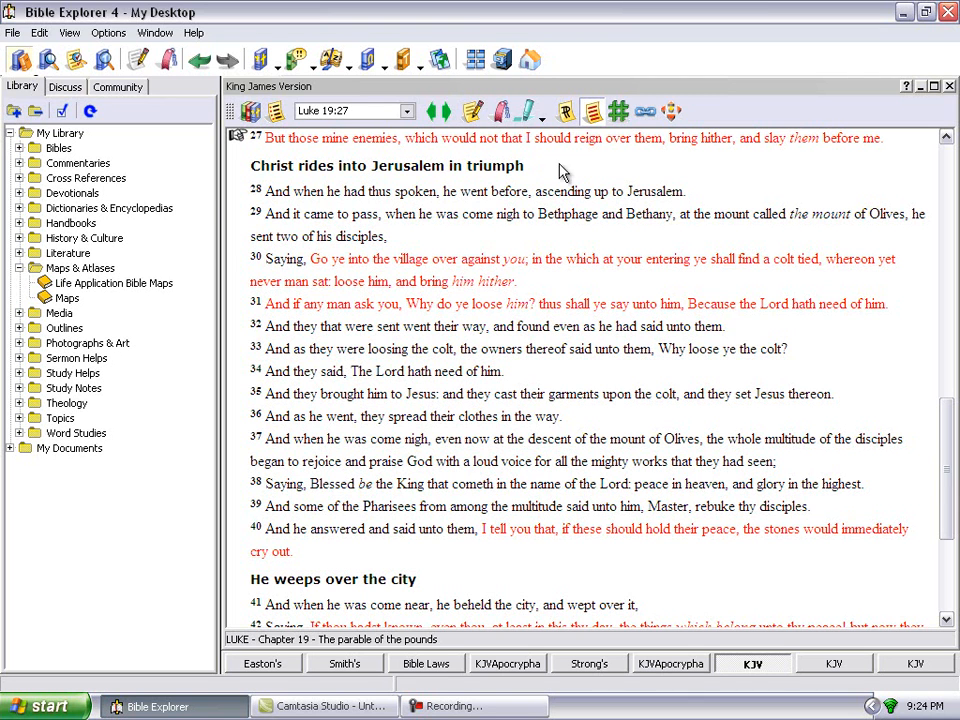
mouse_move(762, 176)
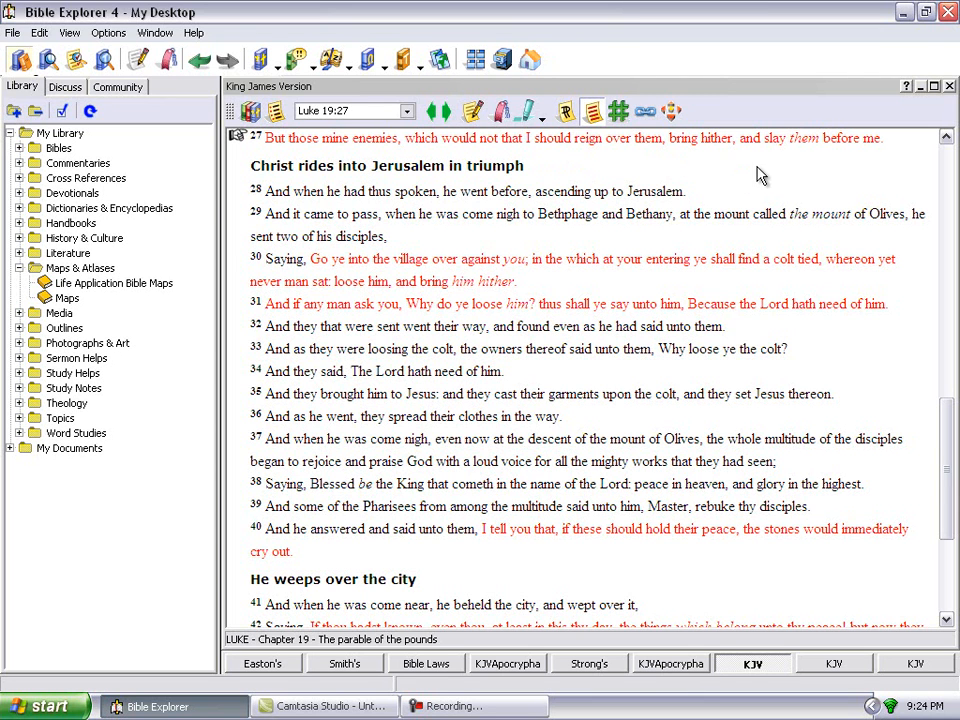
mouse_move(873, 160)
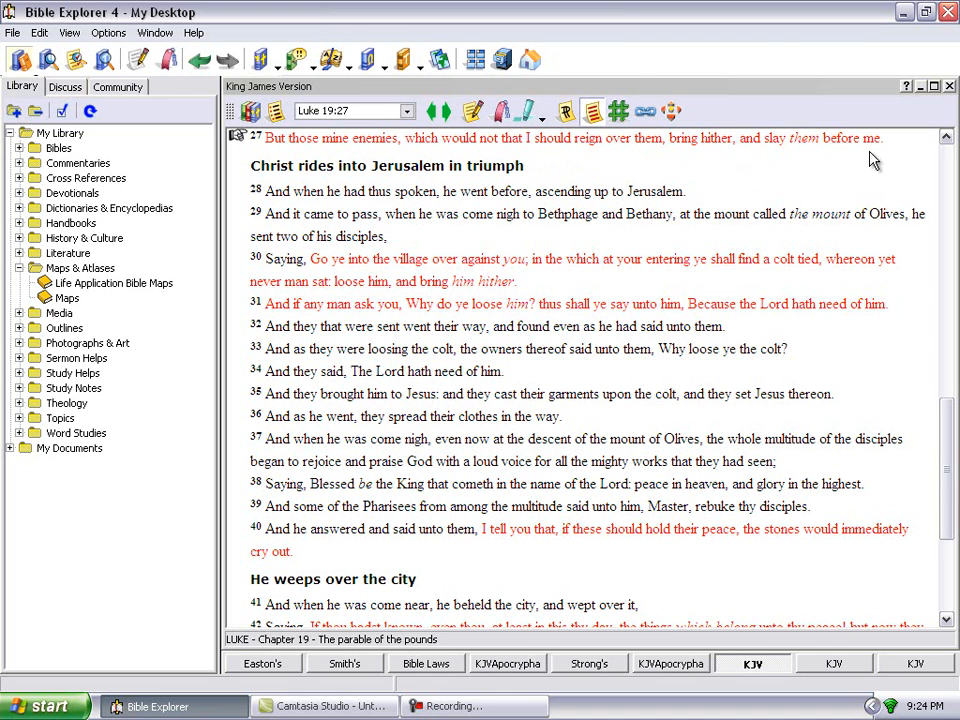
mouse_move(548, 196)
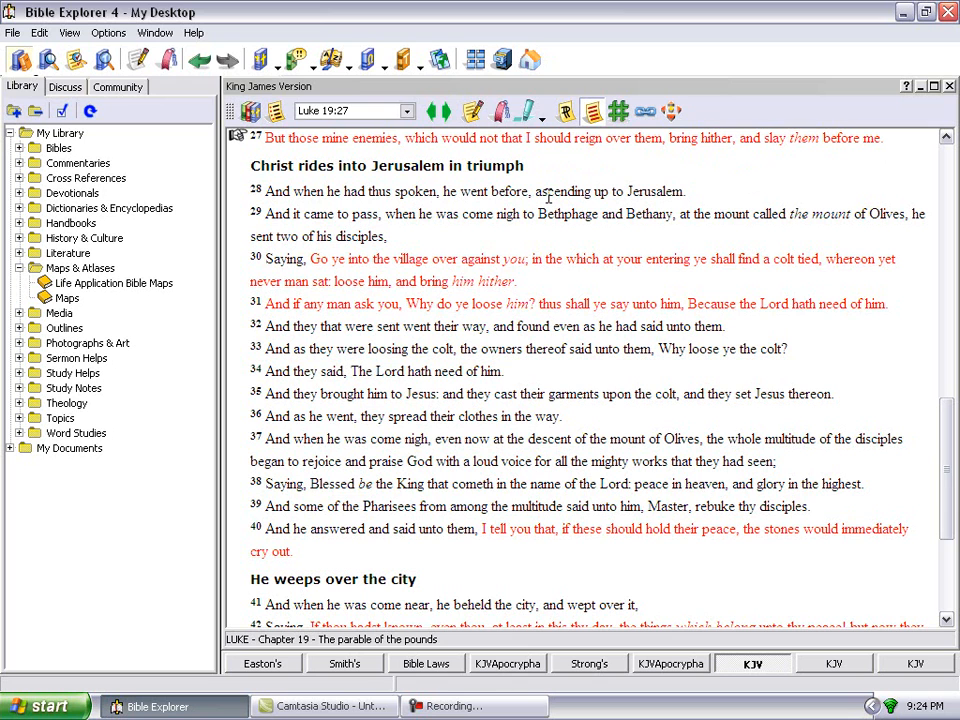
mouse_move(872, 41)
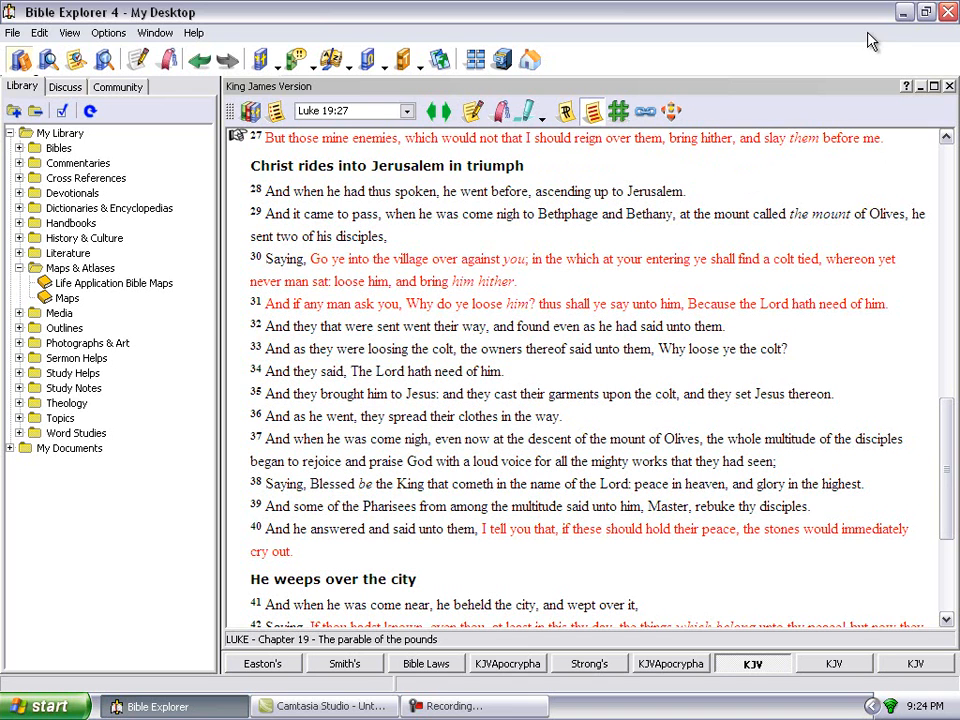
mouse_move(905, 12)
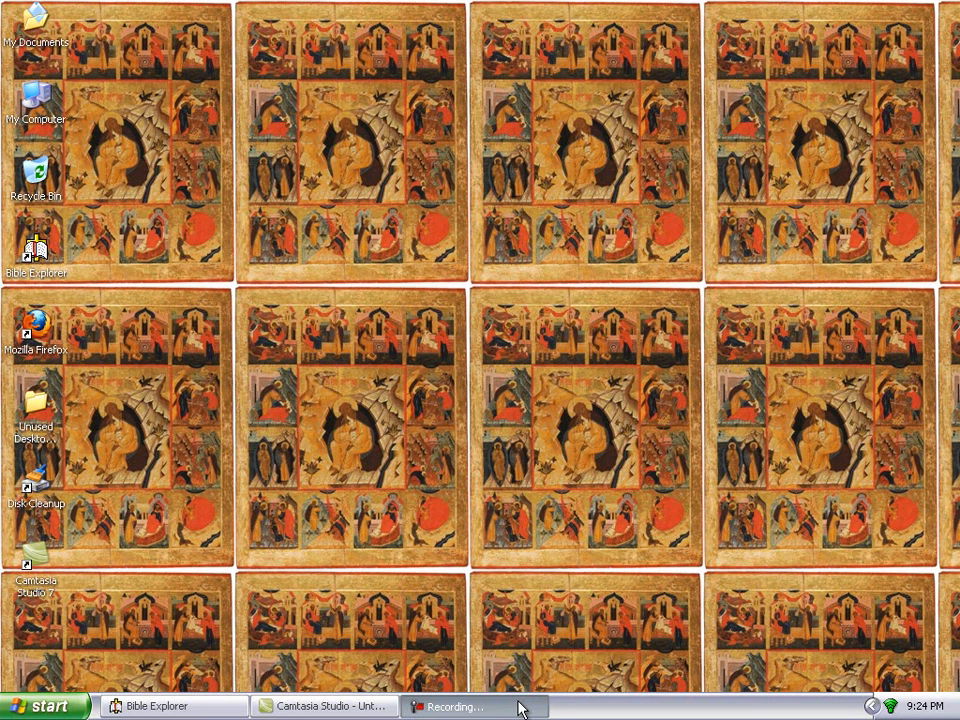
mouse_move(729, 513)
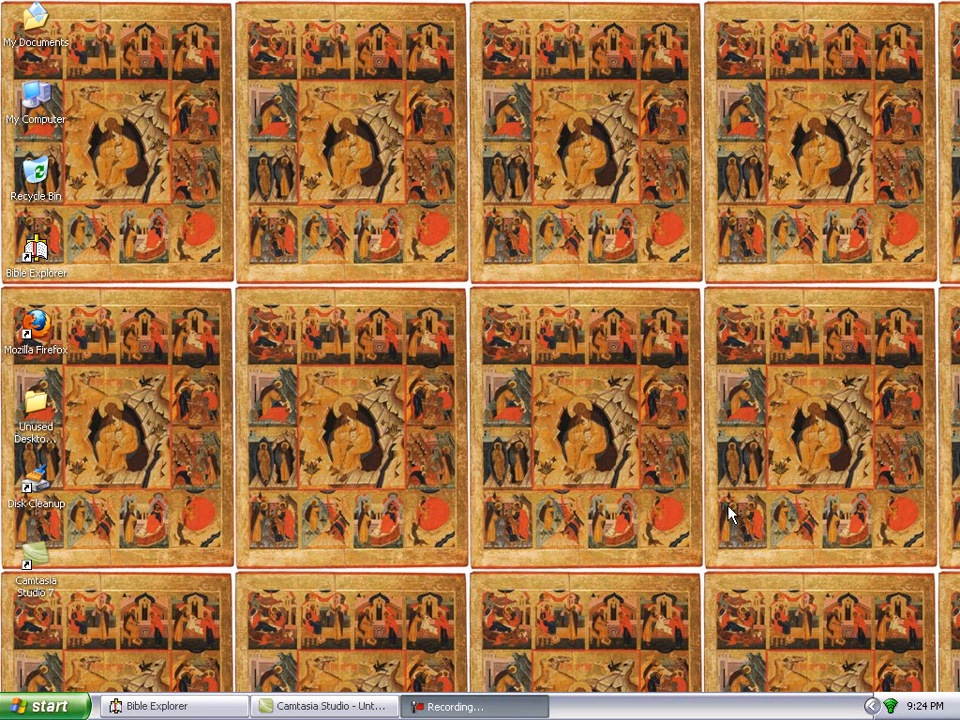